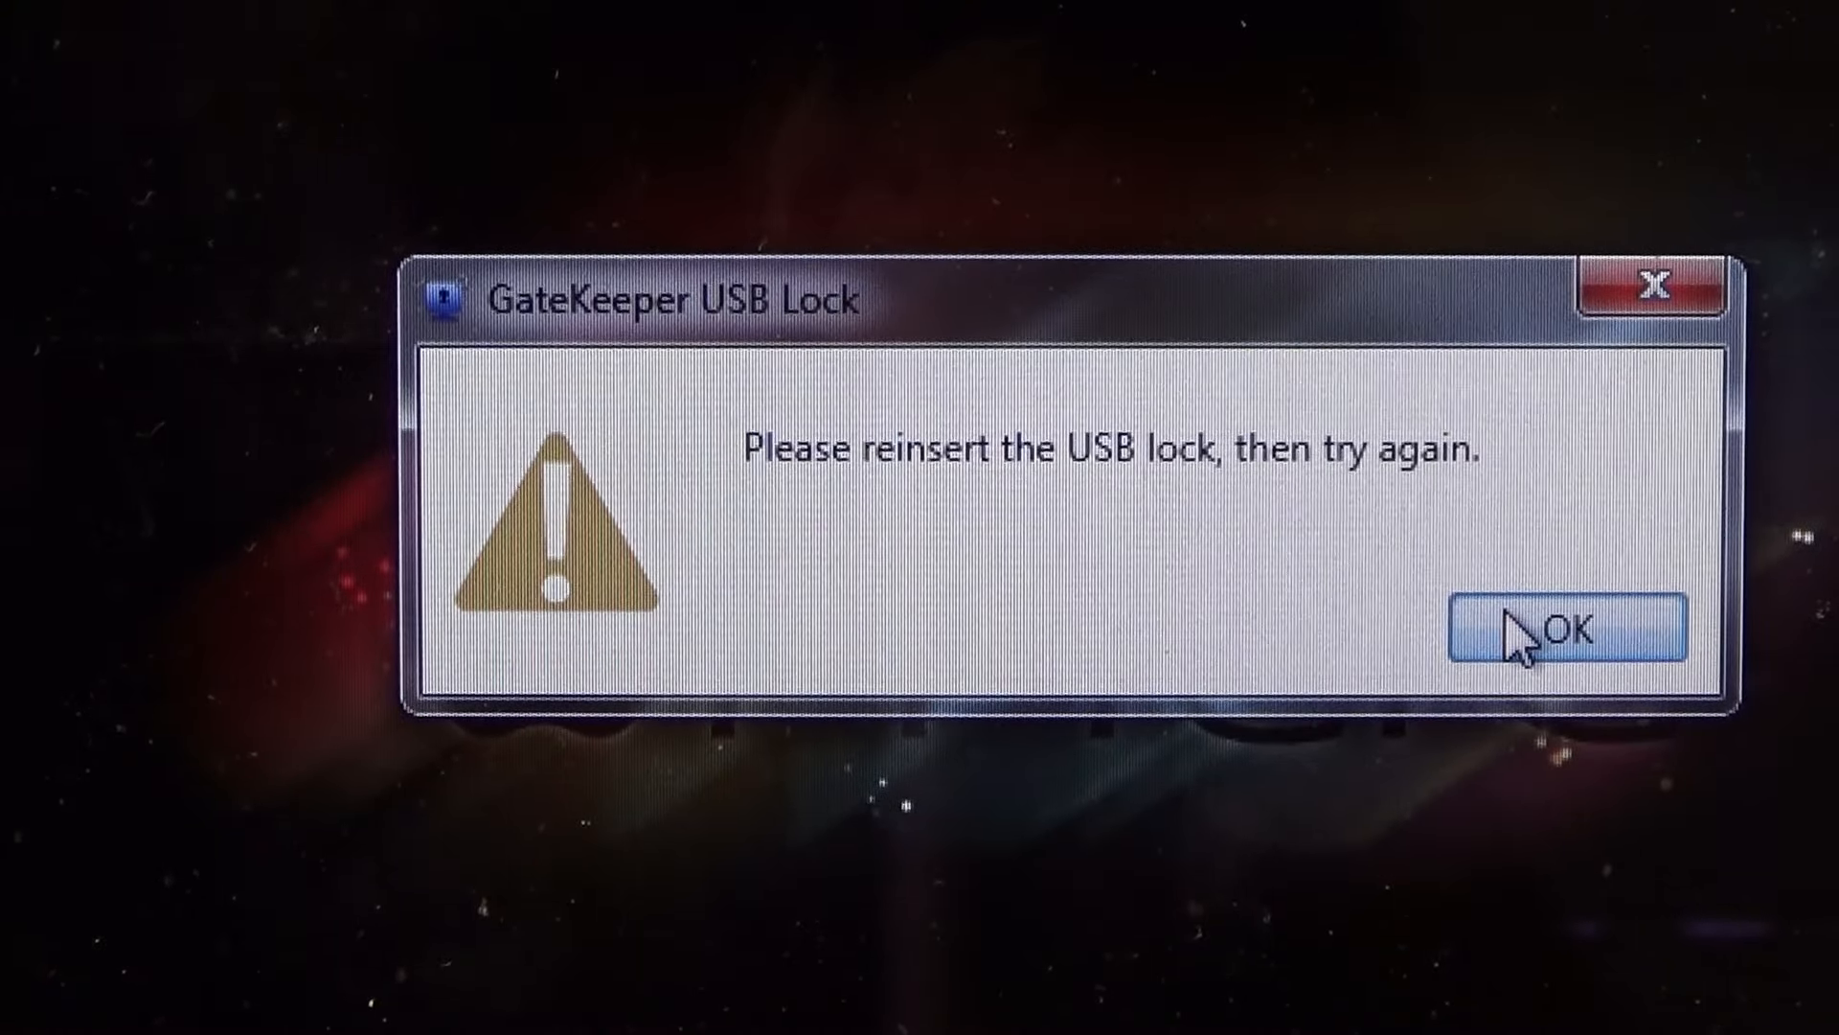
Step: Dismiss the 'Please reinsert the USB lock' warning so the desktop shows again
left_click(1569, 628)
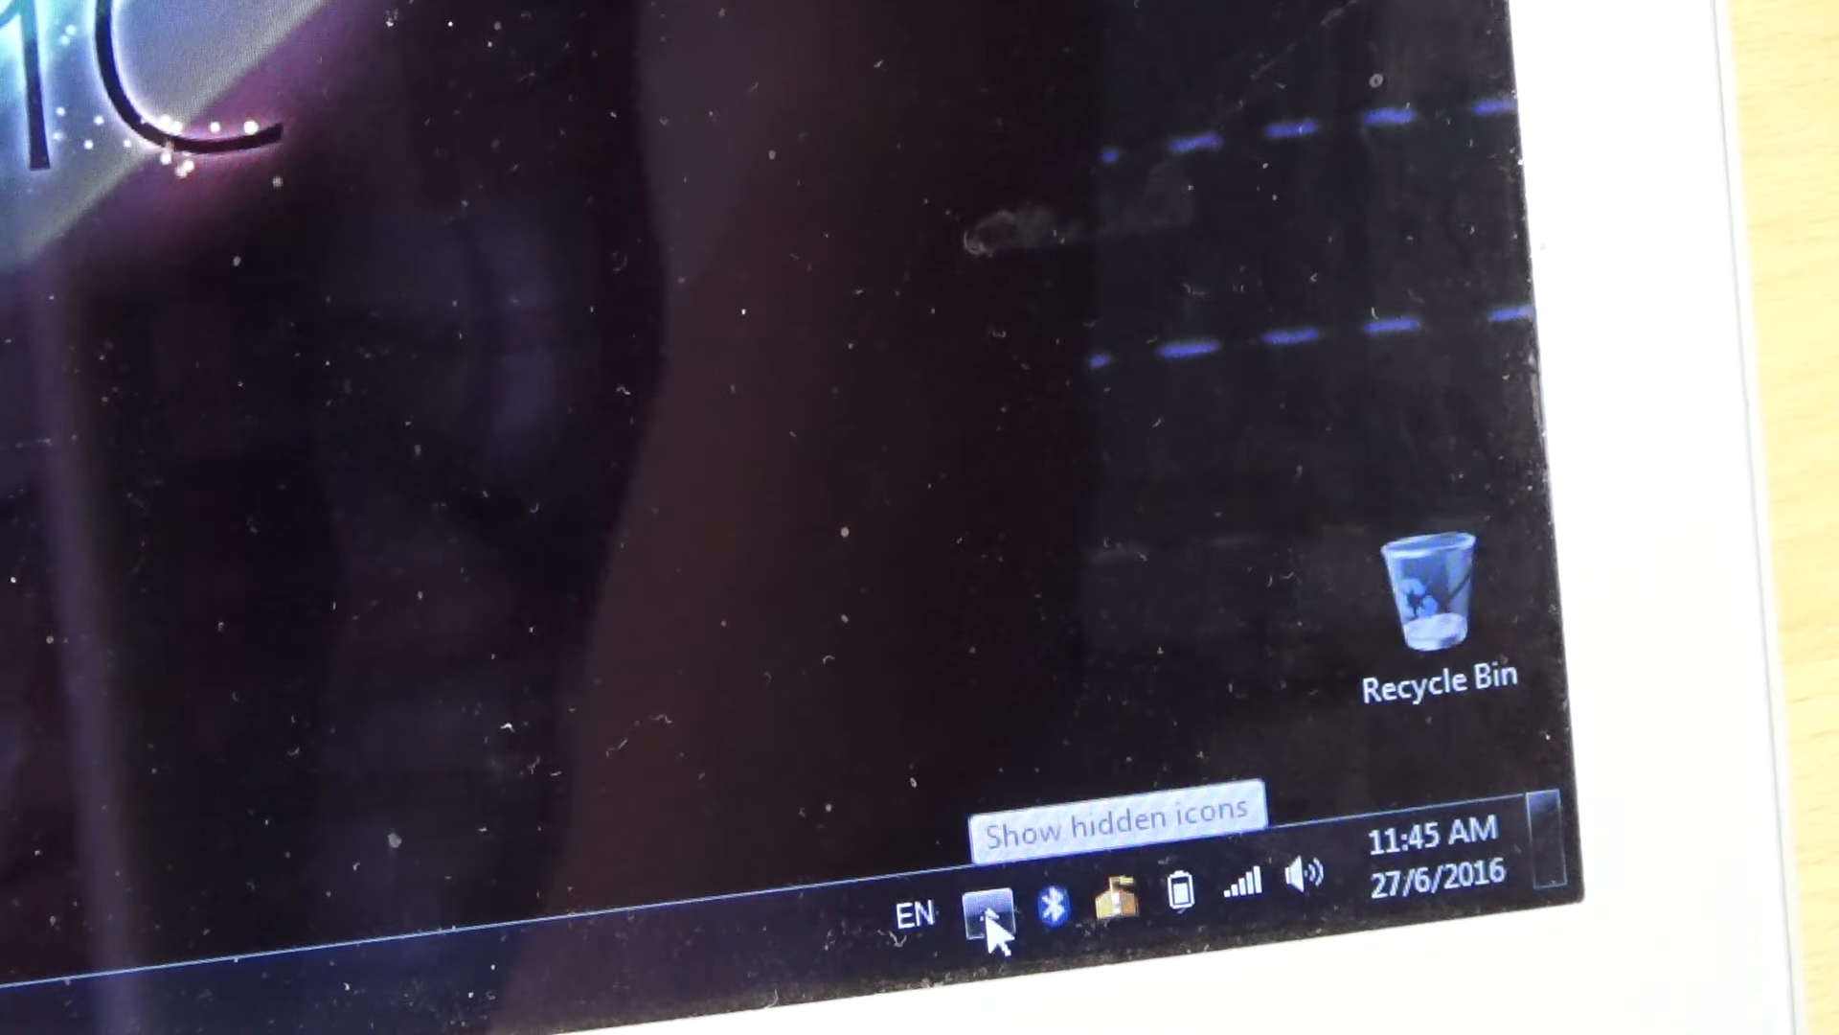
Step: Reveal hidden tray icons to reach GateKeeper Settings and its key status
left_click(993, 914)
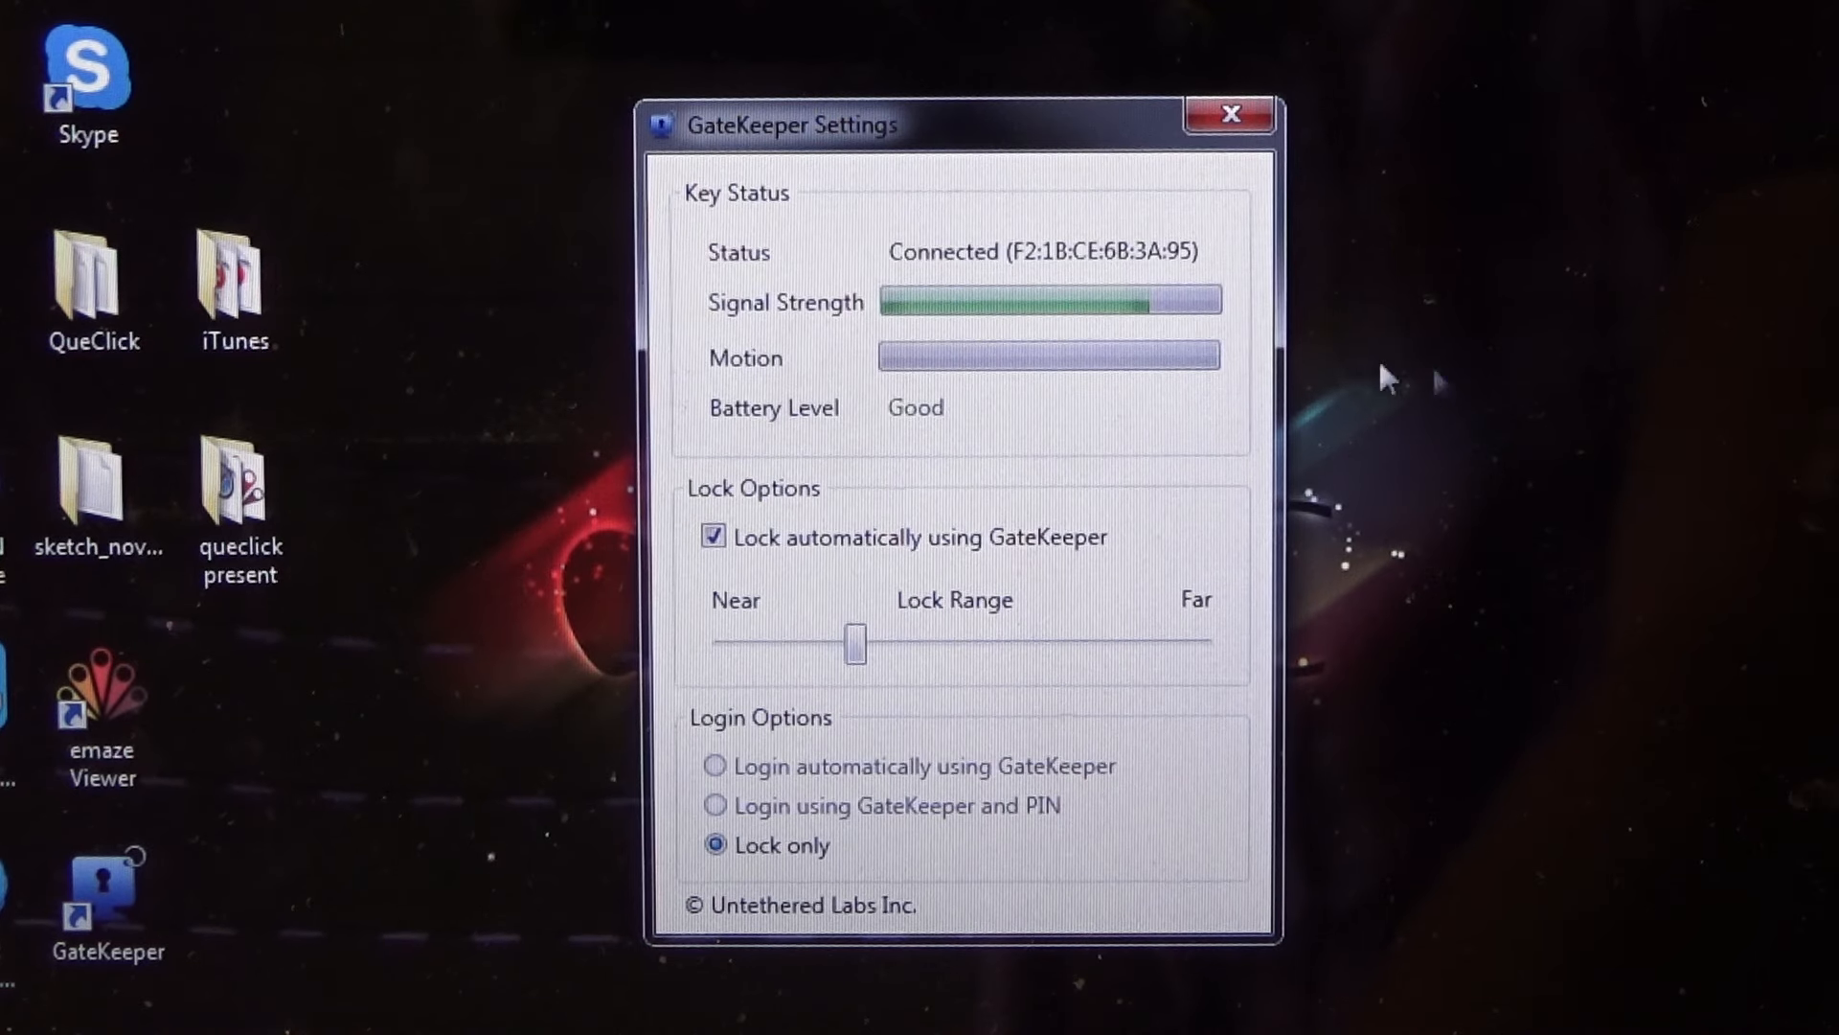
mouse_move(1067, 357)
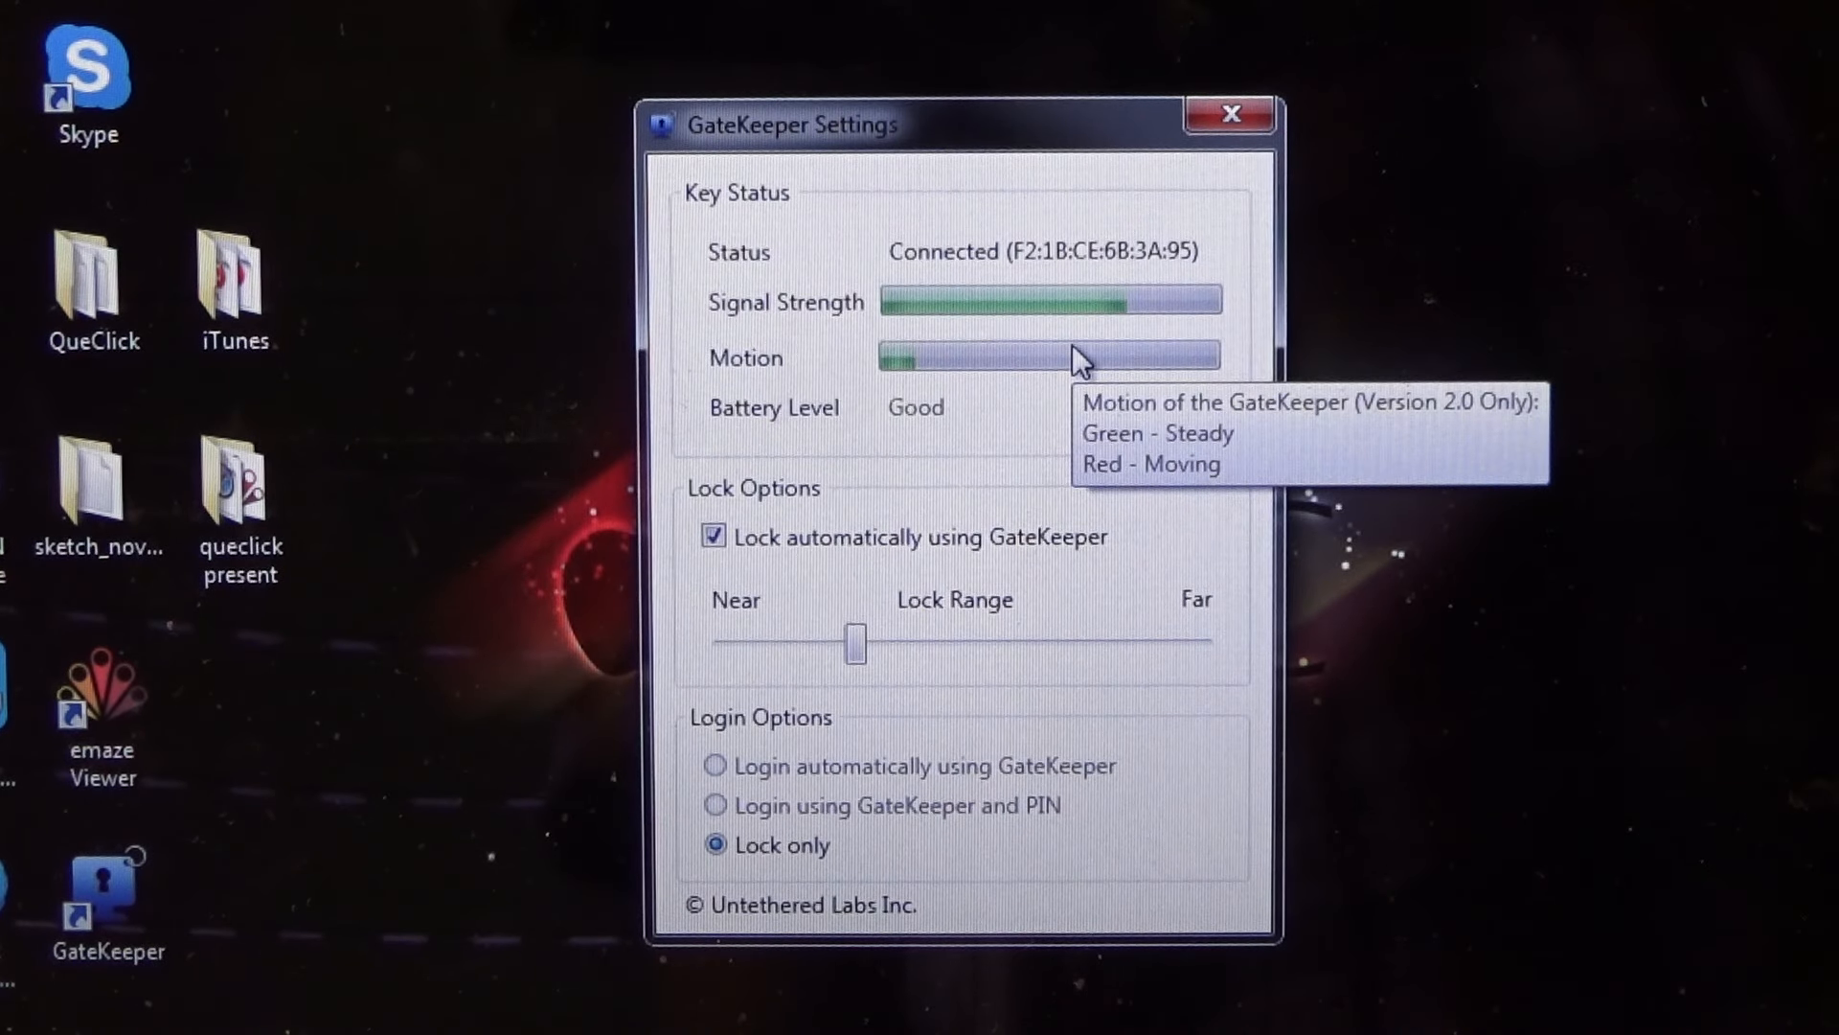
mouse_move(1076, 361)
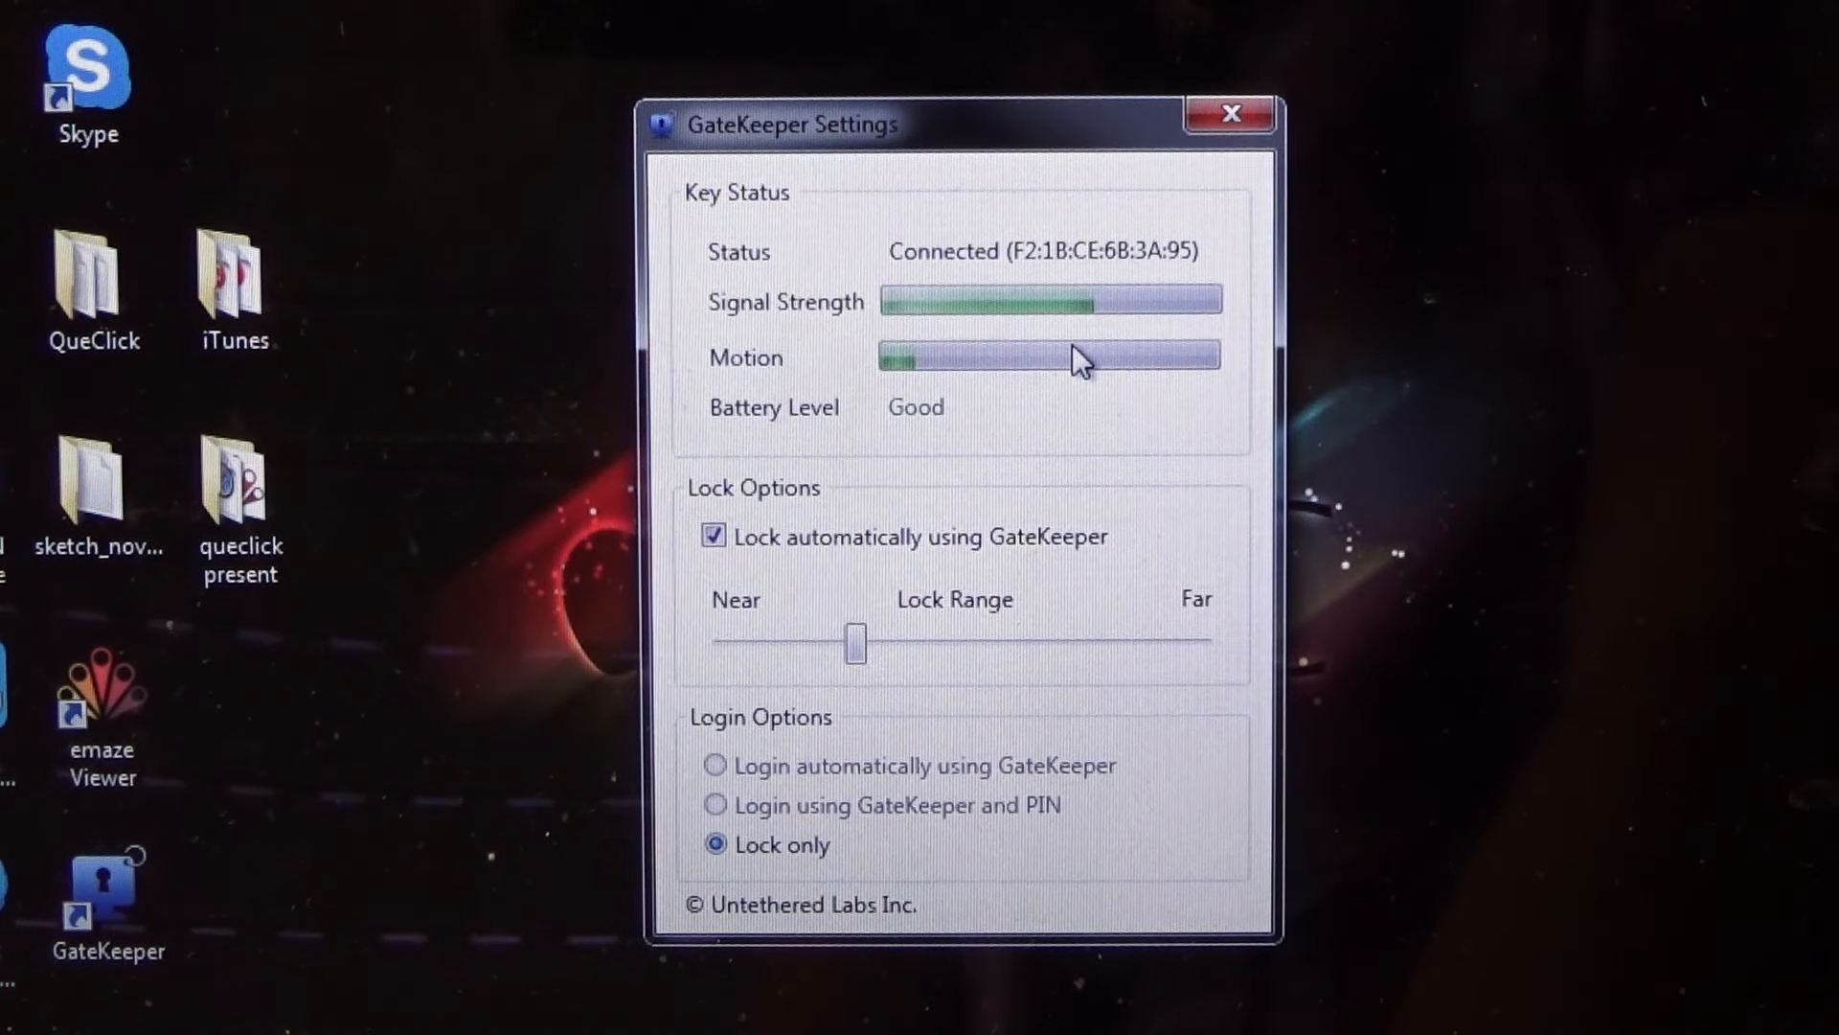
mouse_move(1067, 316)
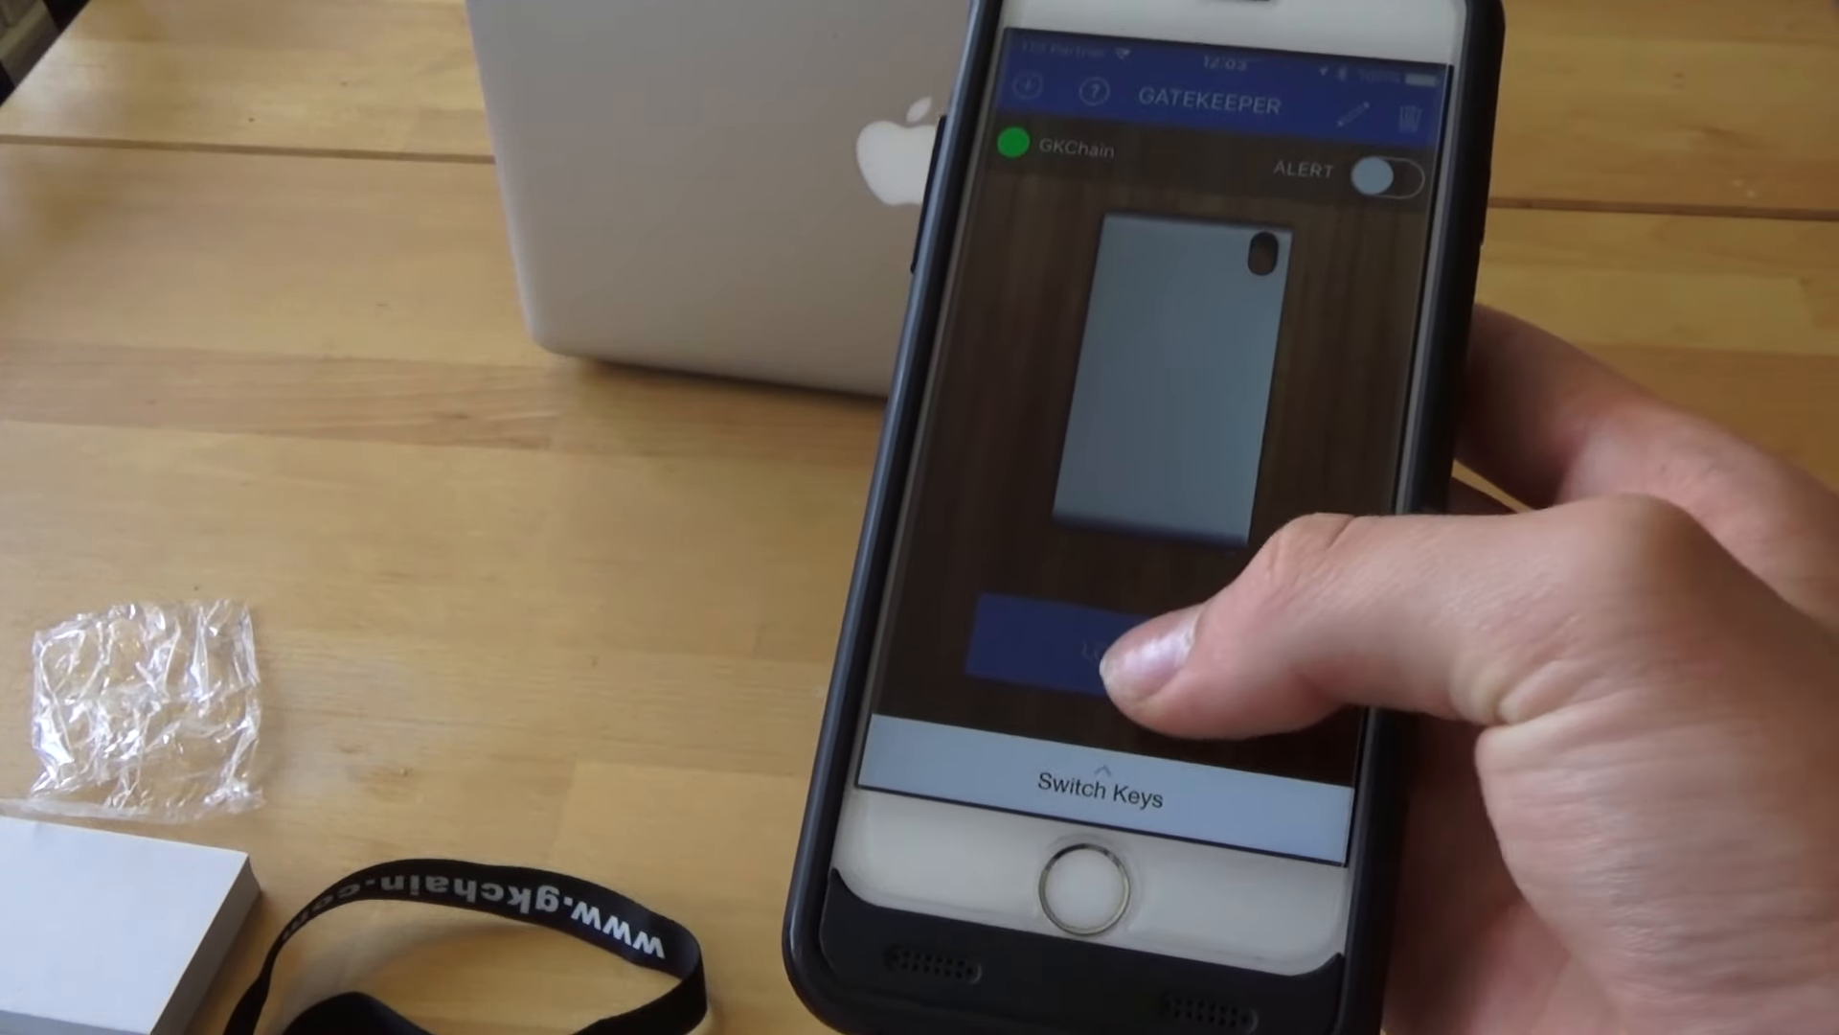
Step: Start locating the GKChain key to show its signal strength as close
left_click(1138, 640)
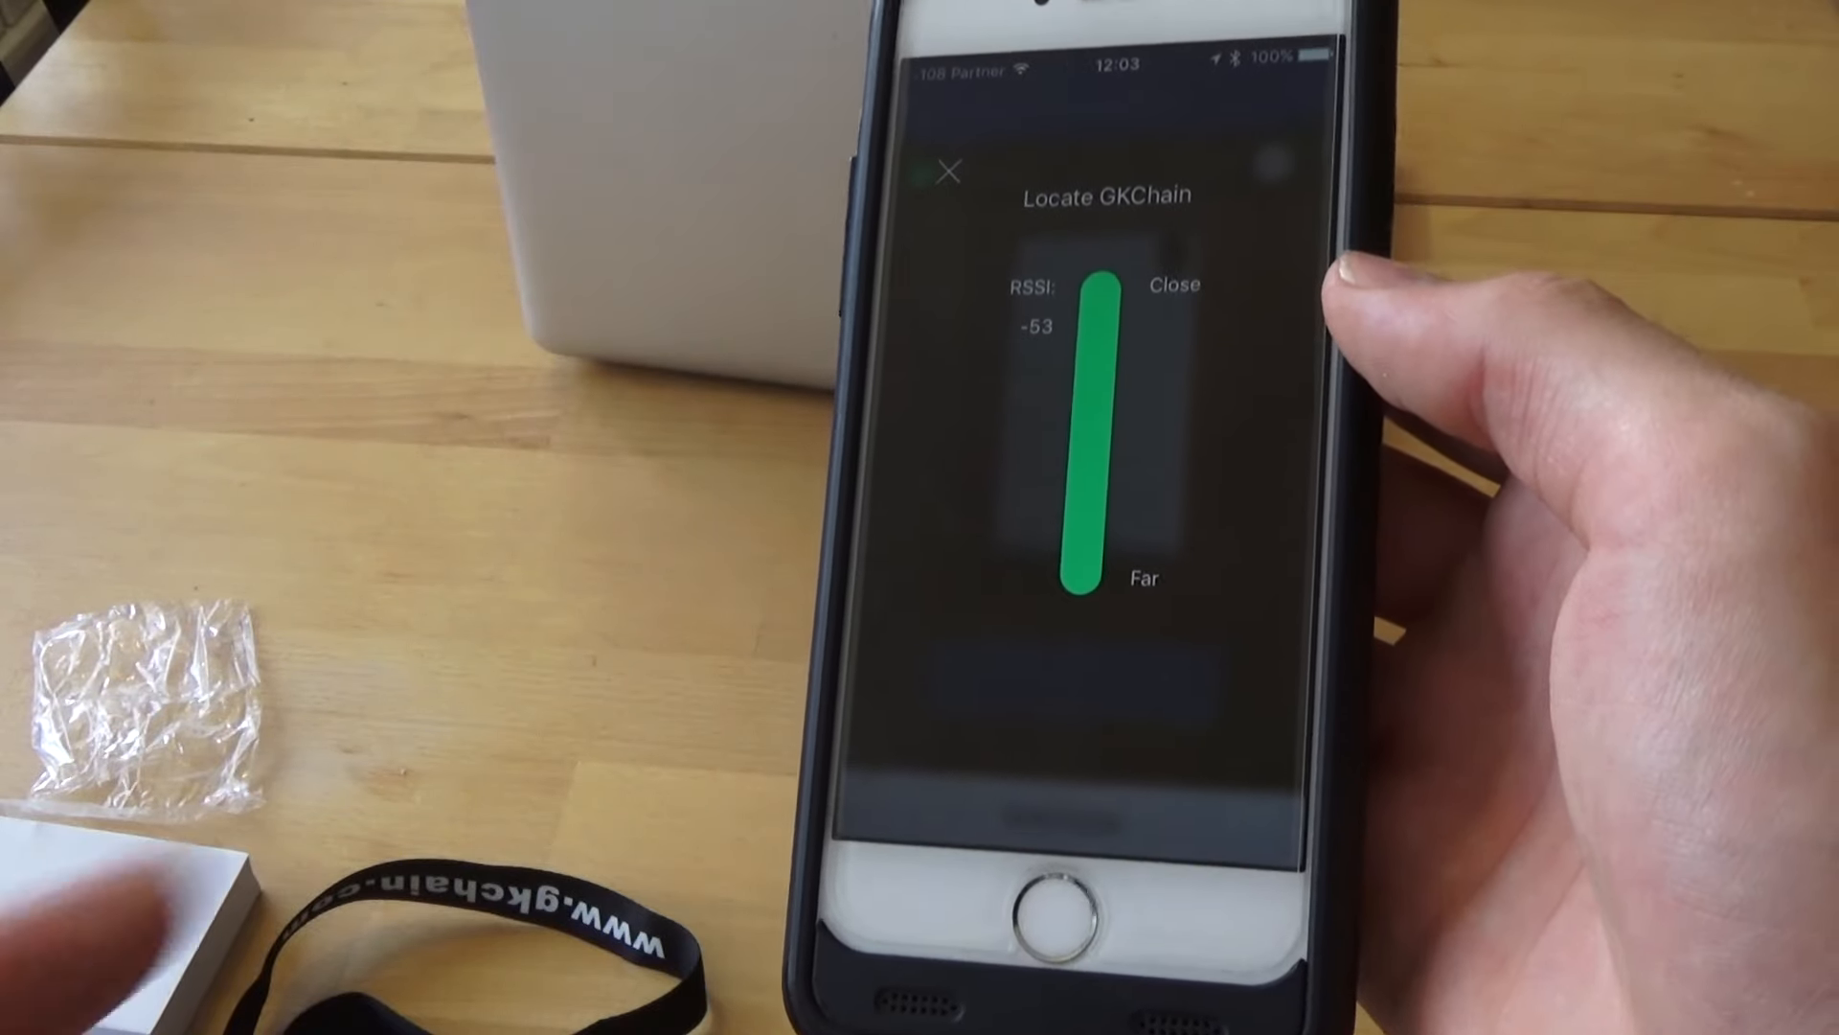